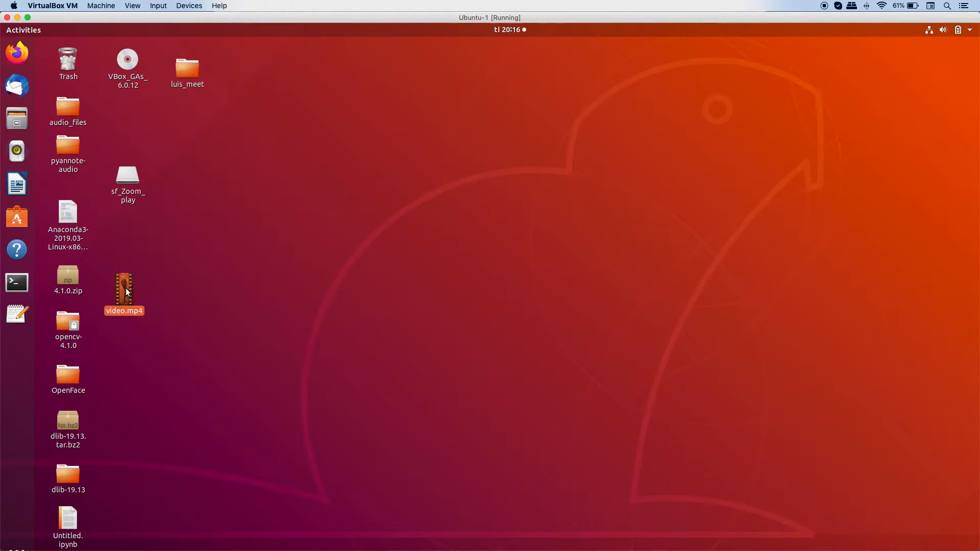
- Preview the video.mp4 clip, then close the preview
double_click(124, 291)
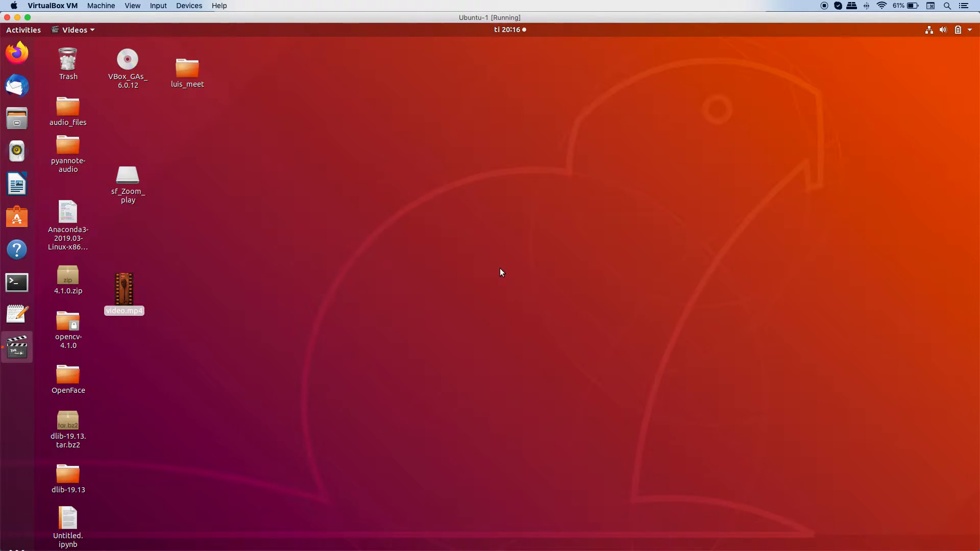
double_click(124, 290)
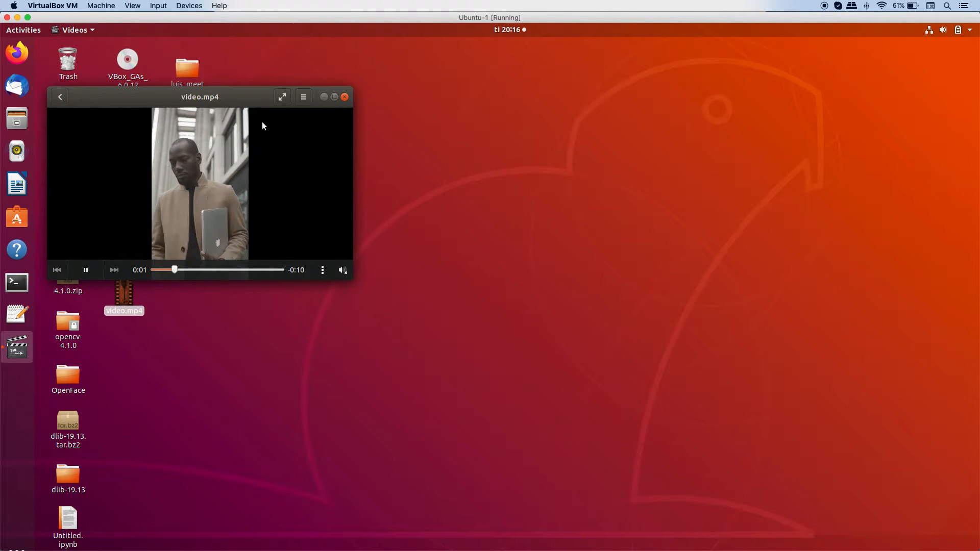
click(344, 96)
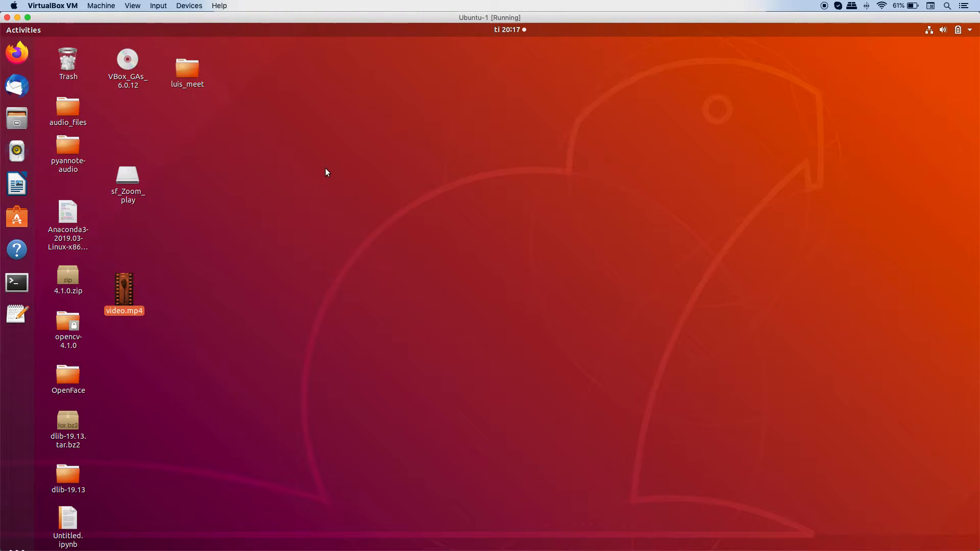
mouse_move(406, 161)
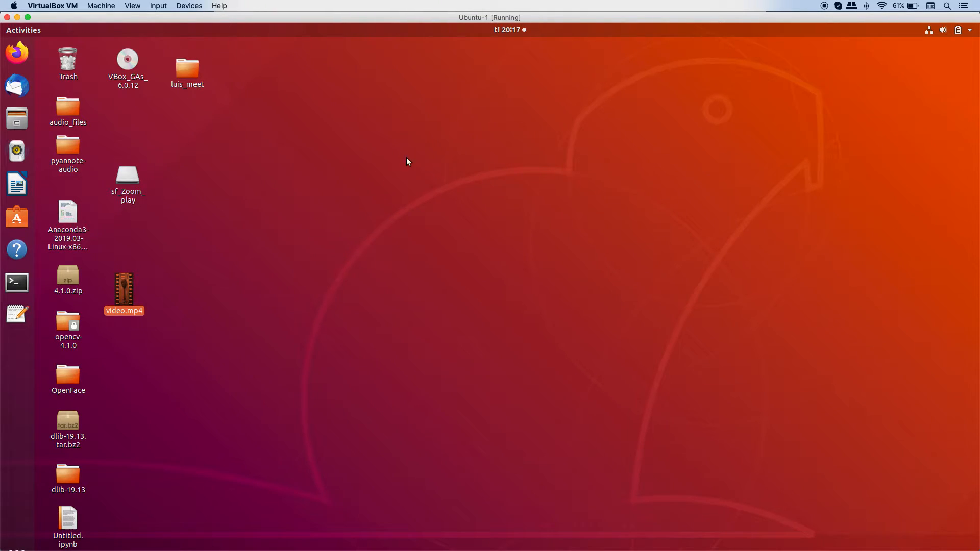
mouse_move(368, 186)
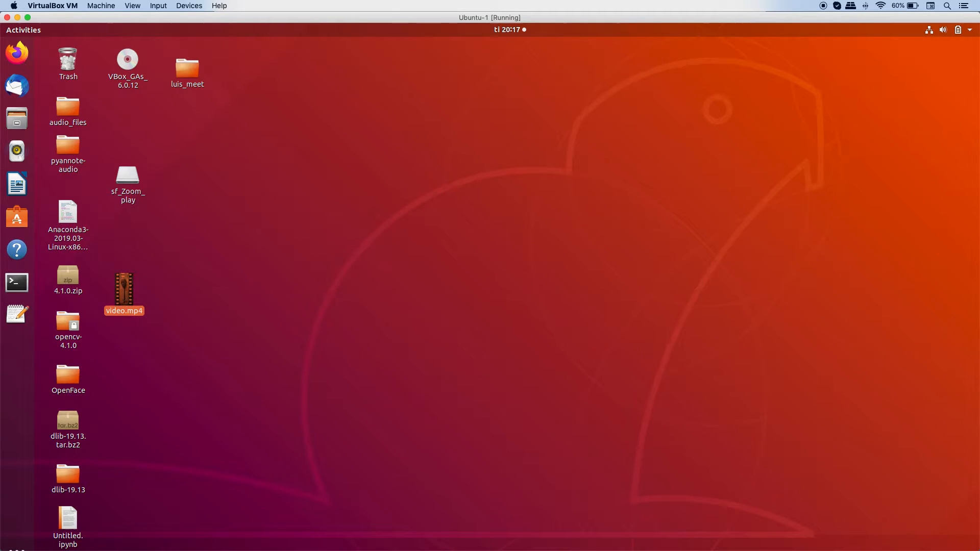
- Launch a new terminal and change into the Desktop folder
click(16, 282)
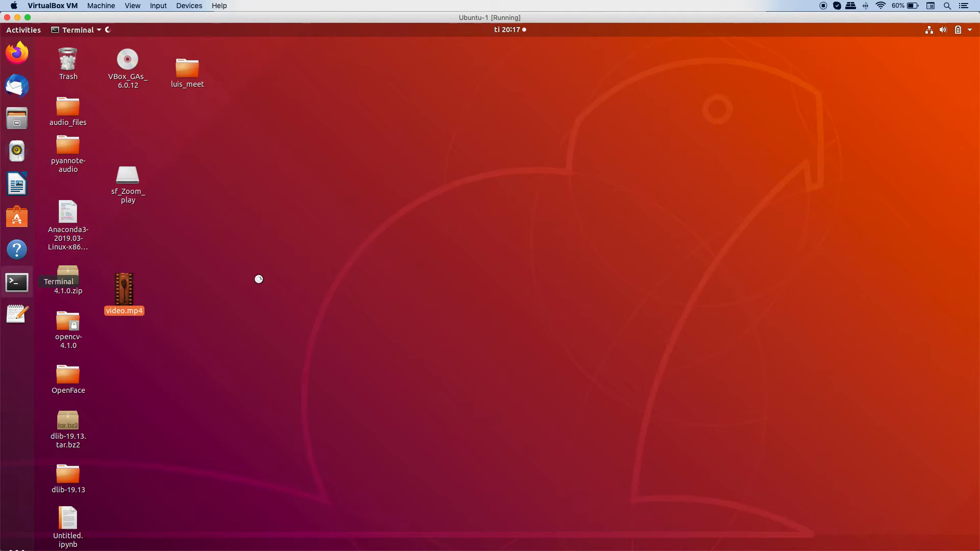
click(16, 281)
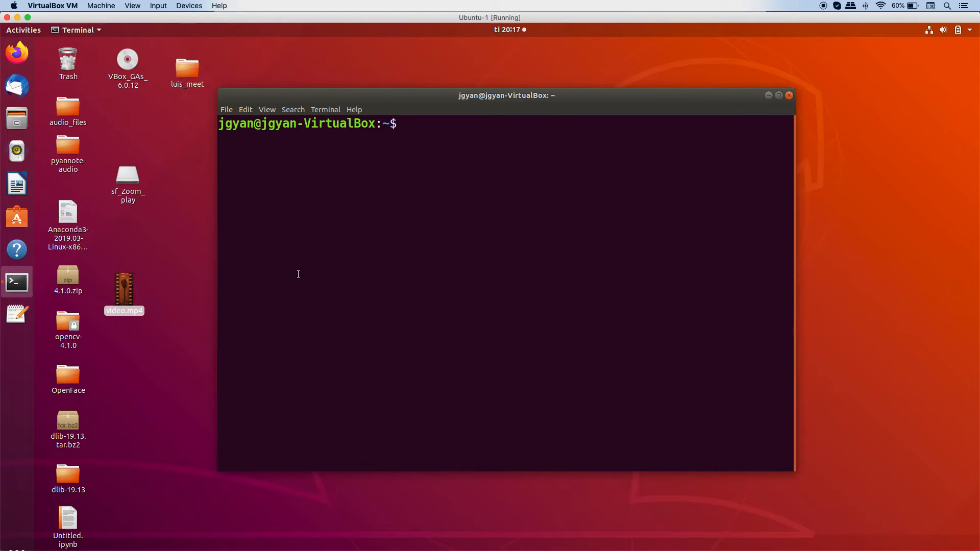
text(cd Desktop/)
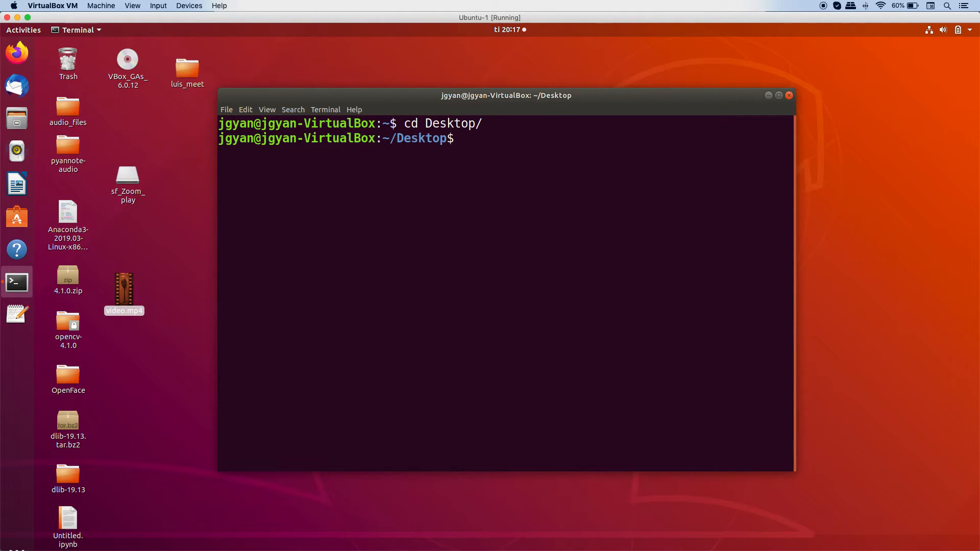
- Type the command ./OpenFace/build/bin/FaceLandmarkVid -f video.mp4 without running it
text(./OpenFace/)
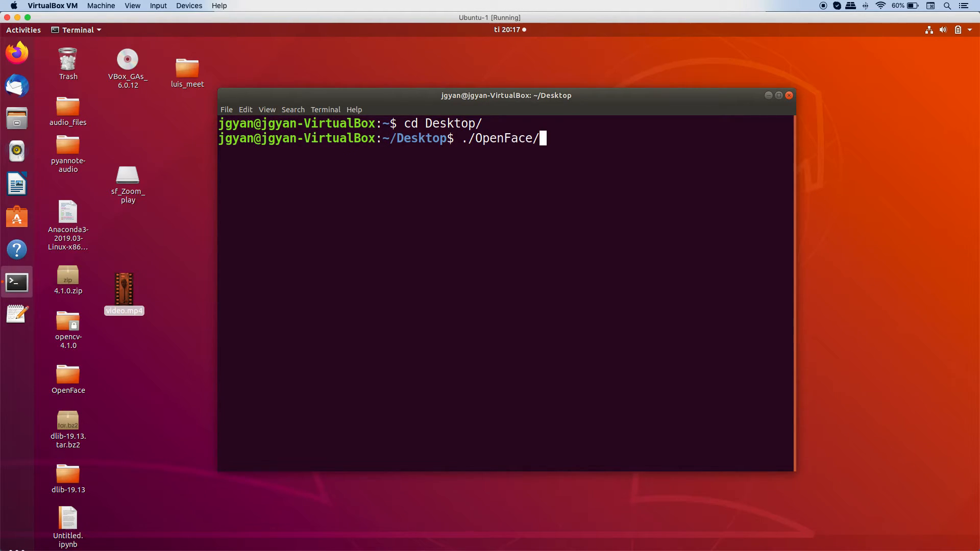
text(build/bin)
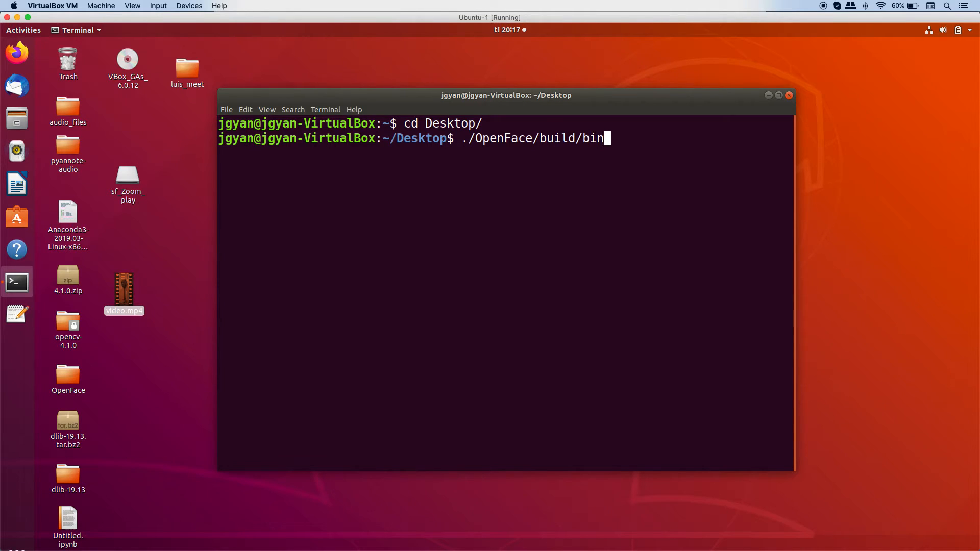
text(/FaceLandmark)
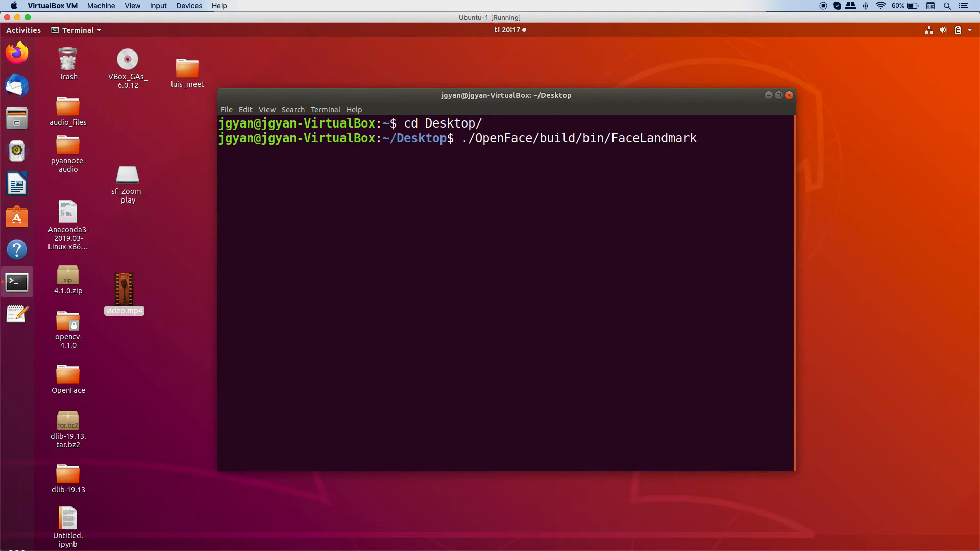
text(Vid)
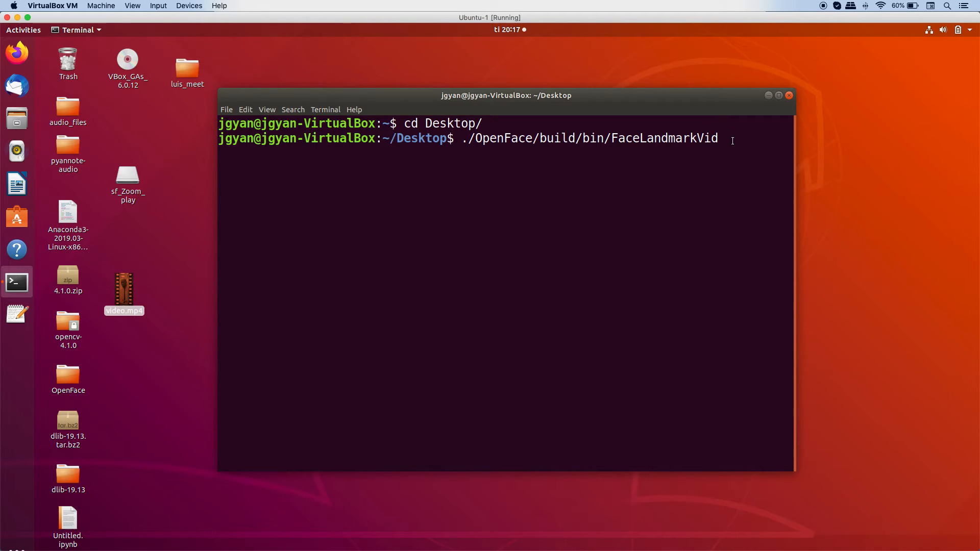
text(-f)
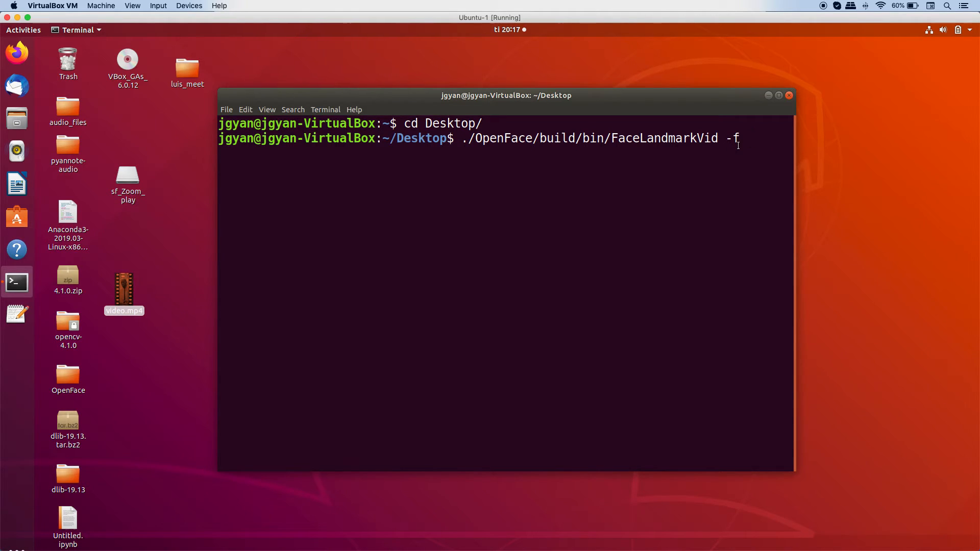
text(video.mp4)
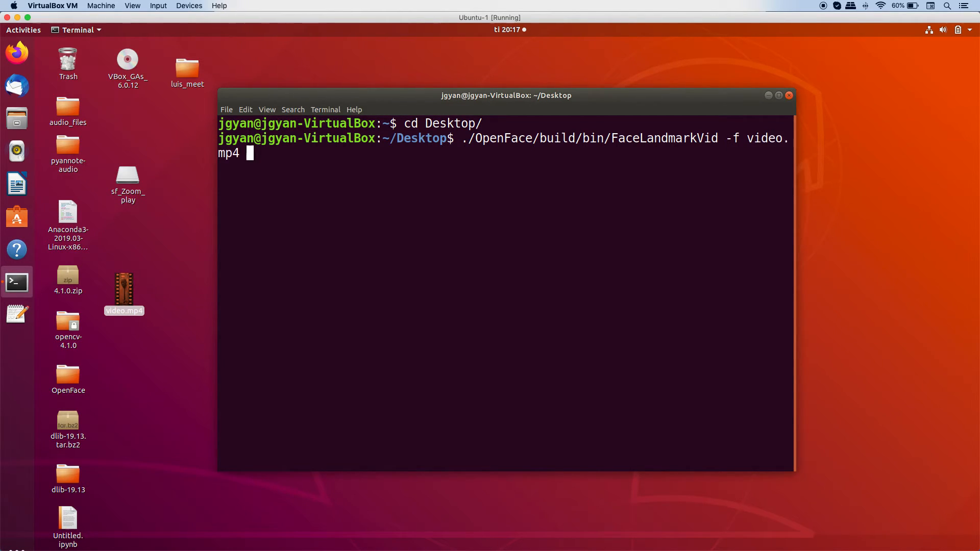
- Run FaceLandmarkVid on video.mp4 and centre the tracking result window
key(Return)
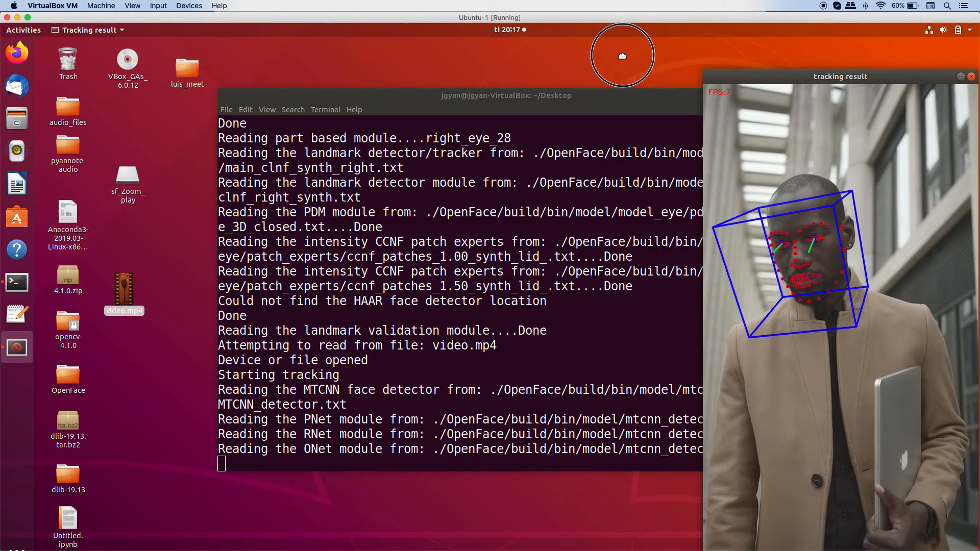
drag(839, 76, 534, 58)
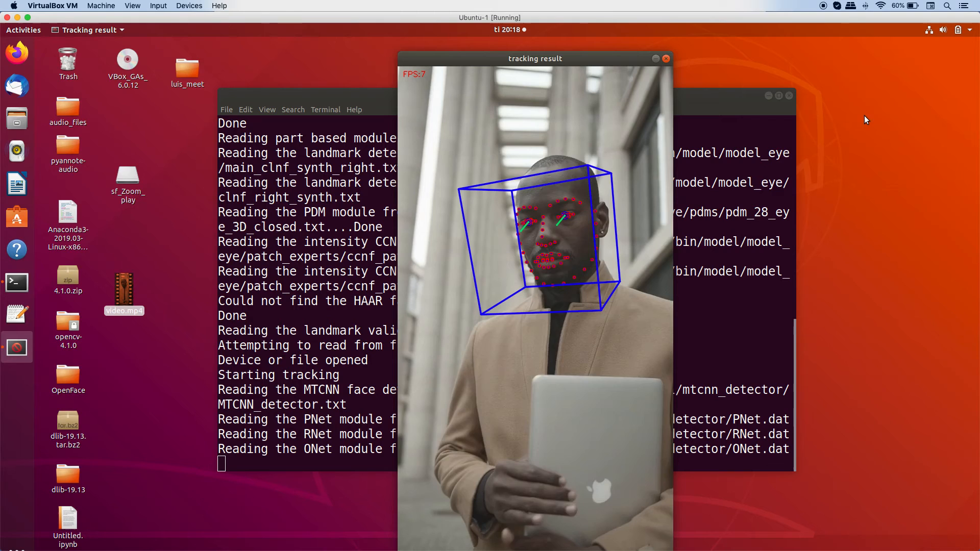
mouse_move(857, 109)
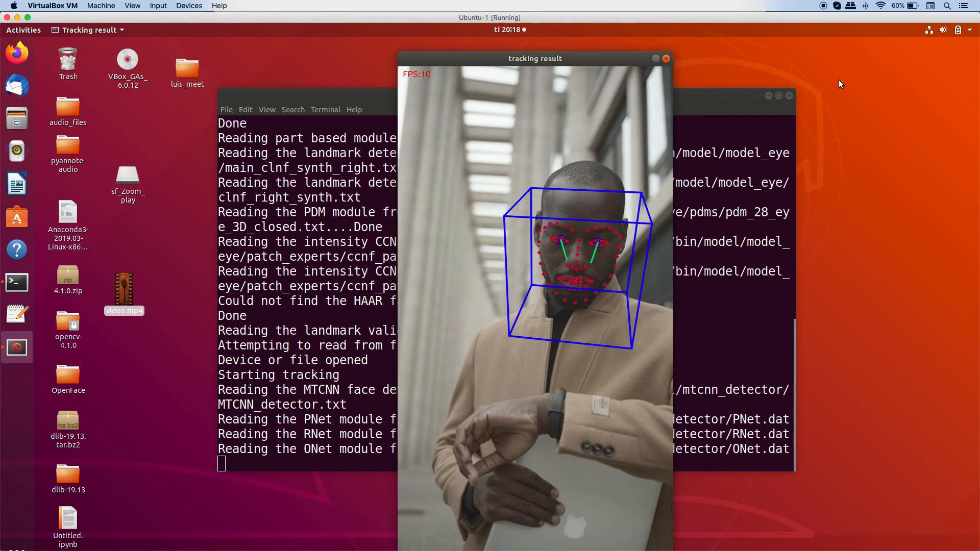
mouse_move(828, 45)
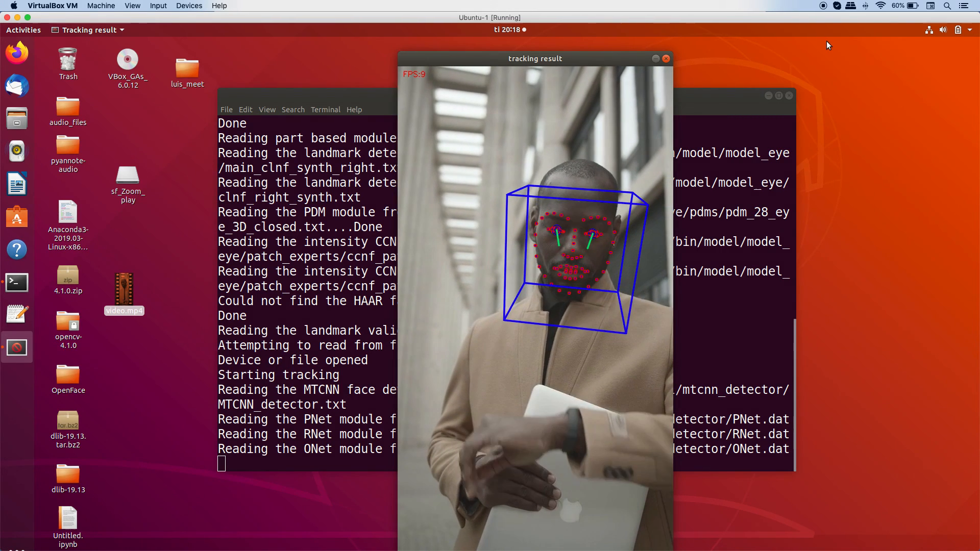